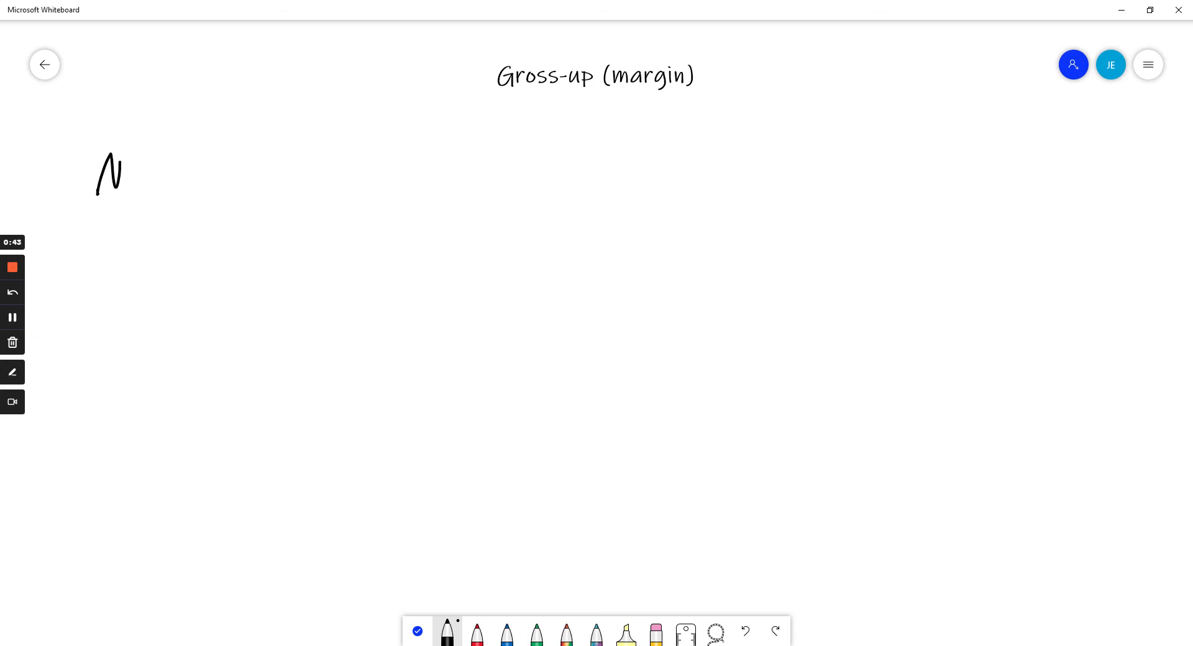
Handwrite 'Net = Gross × (1 − %)' at the top left in black.
drag(122, 179, 153, 183)
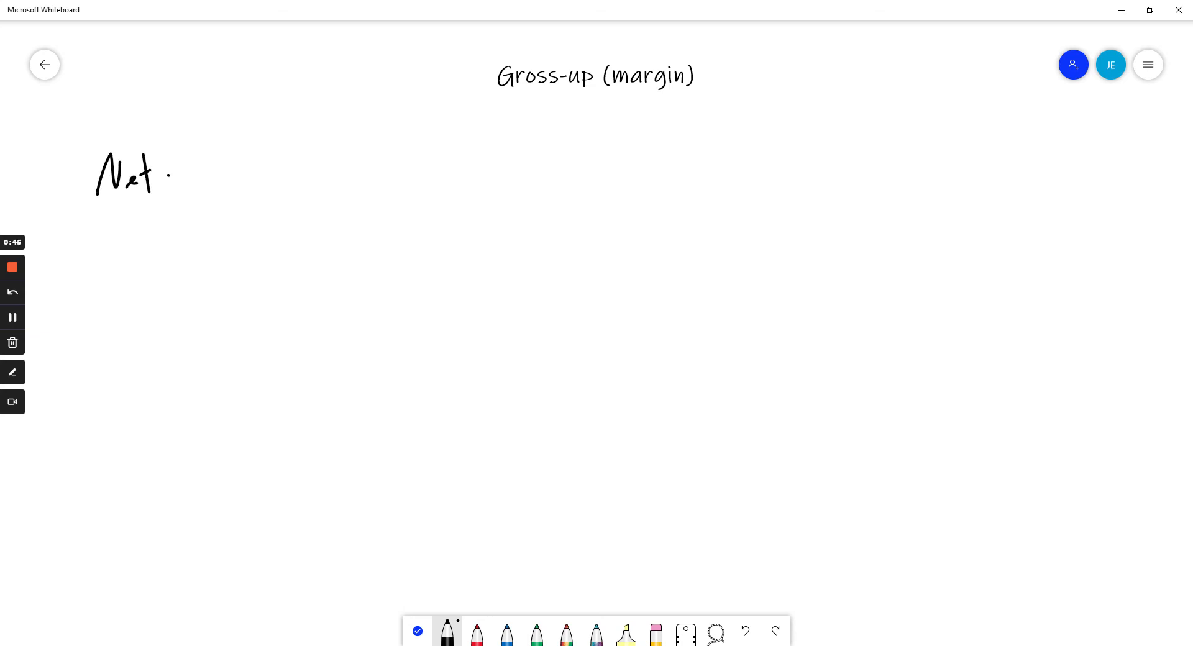
drag(169, 183, 185, 174)
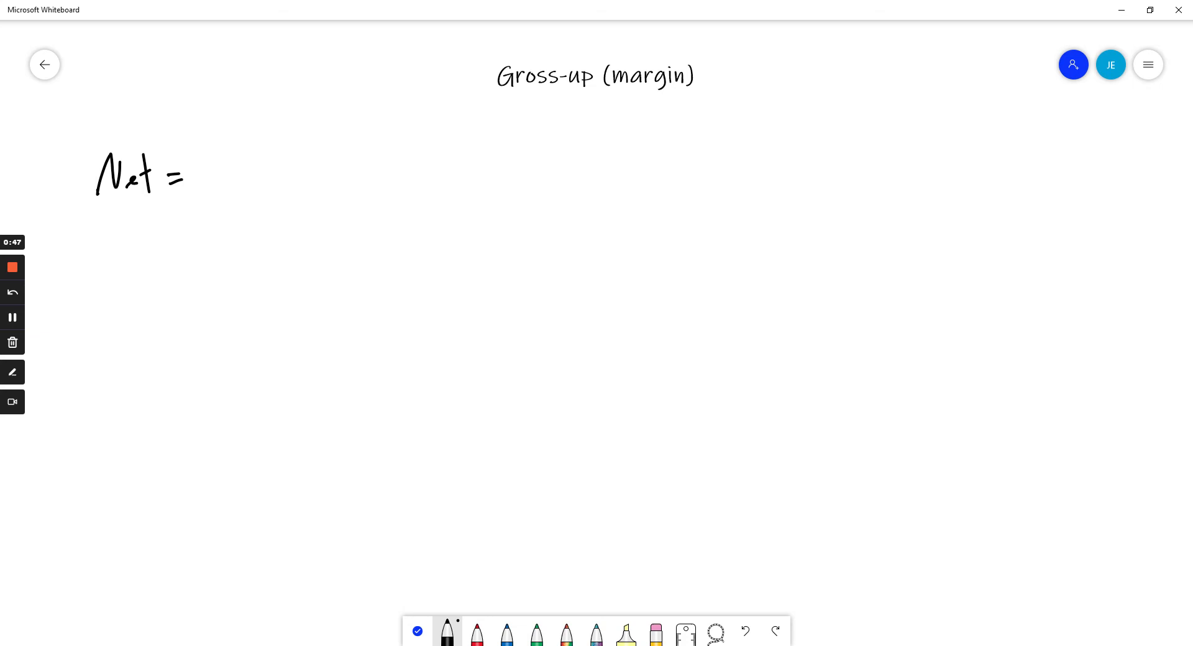
drag(211, 160, 234, 148)
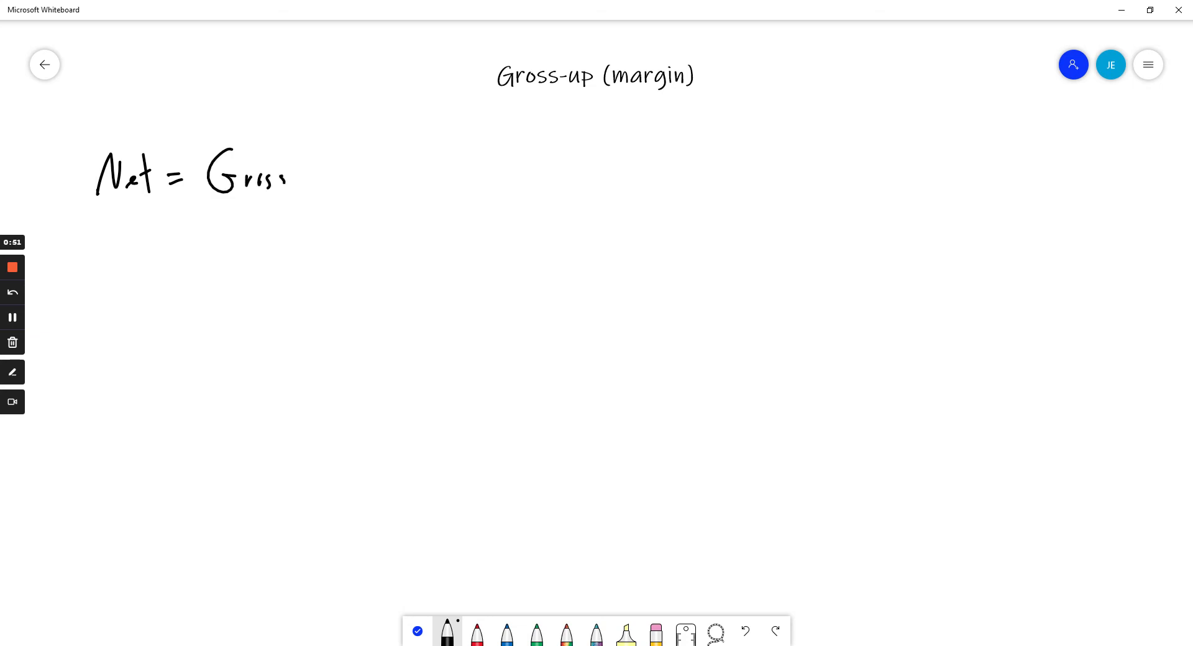
drag(292, 175, 334, 183)
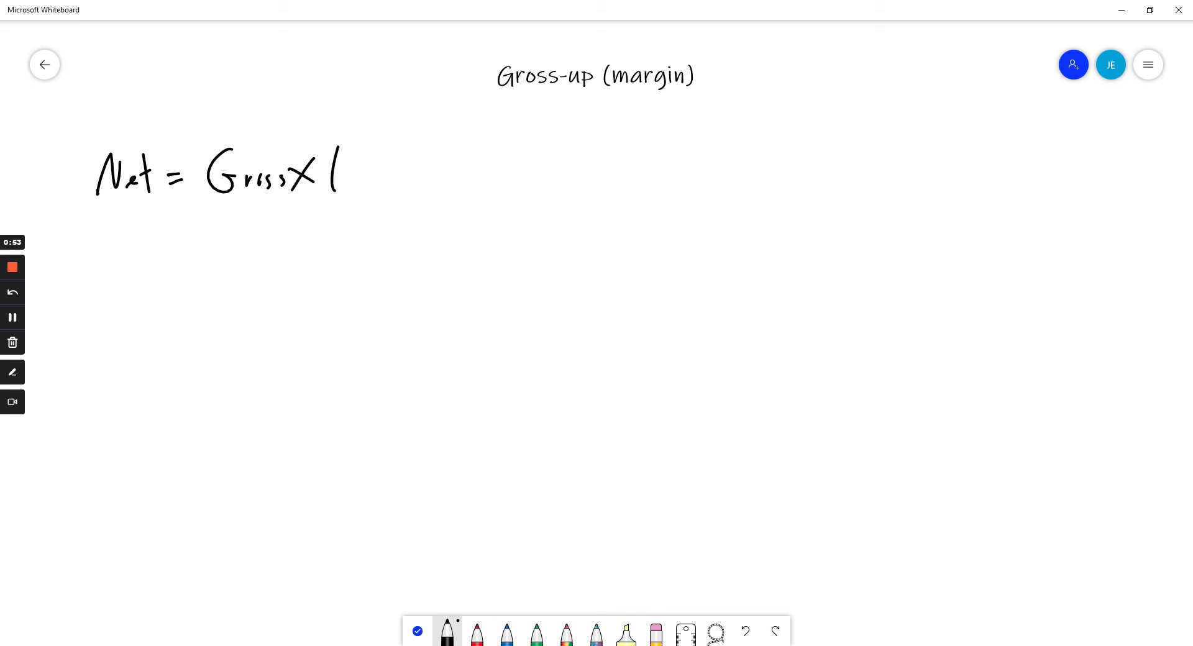
drag(346, 172, 414, 172)
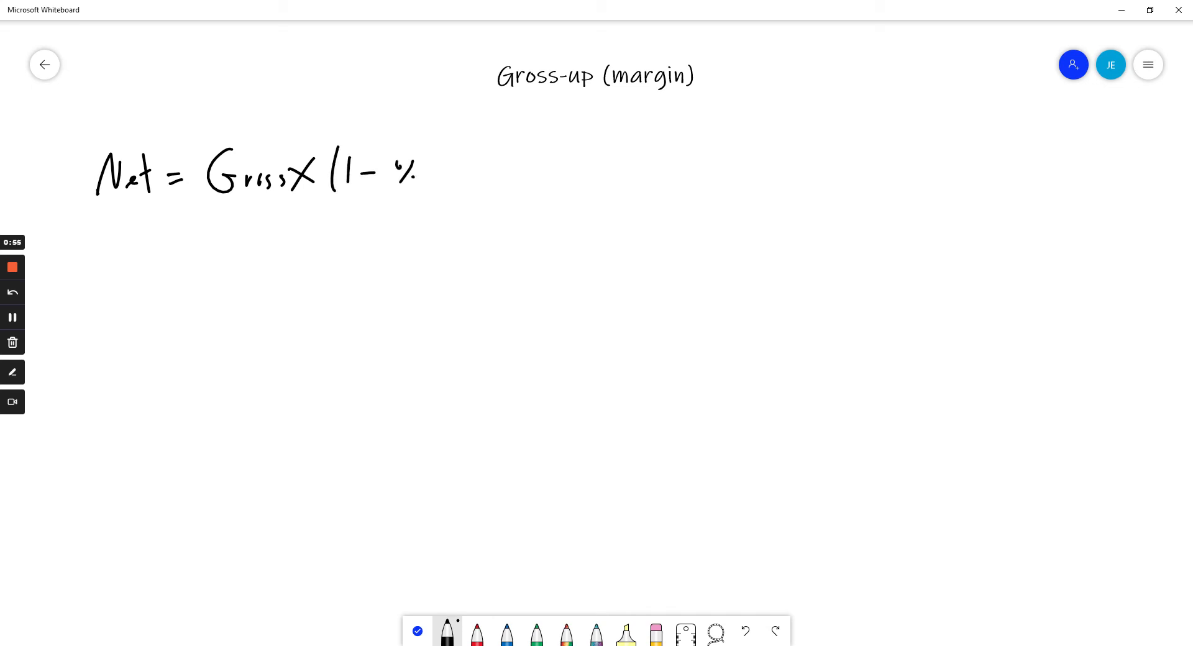
drag(434, 145, 441, 194)
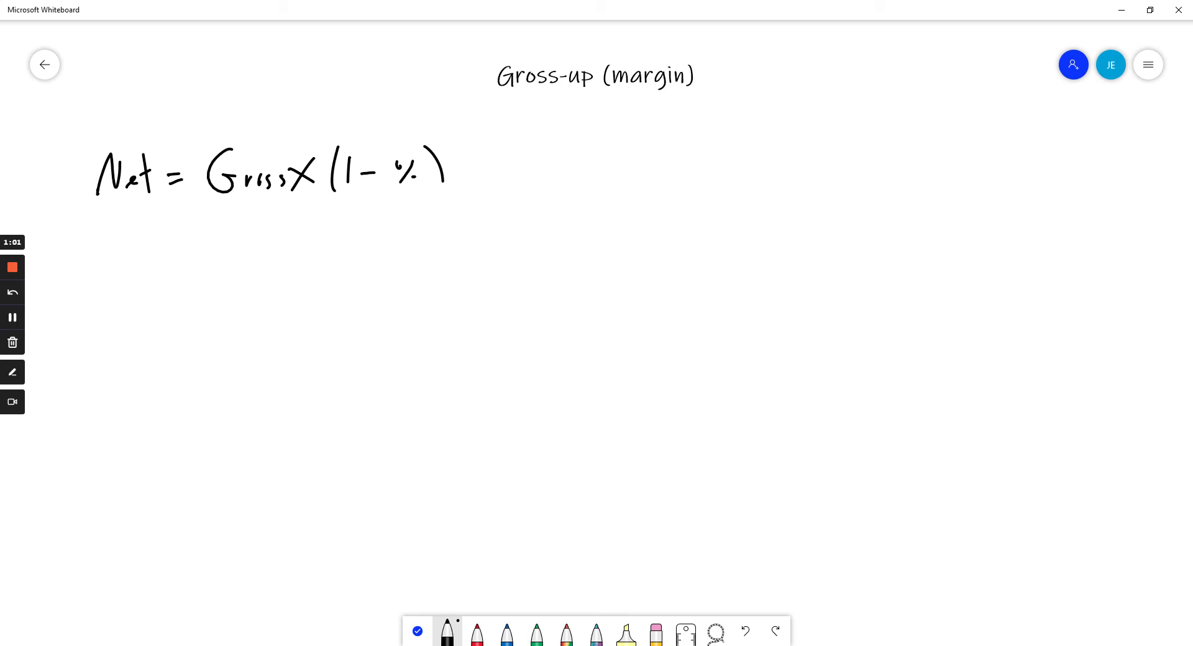
Handwrite 'Gross = Net / (1 − %)' on the line below as a fraction.
drag(113, 228, 103, 278)
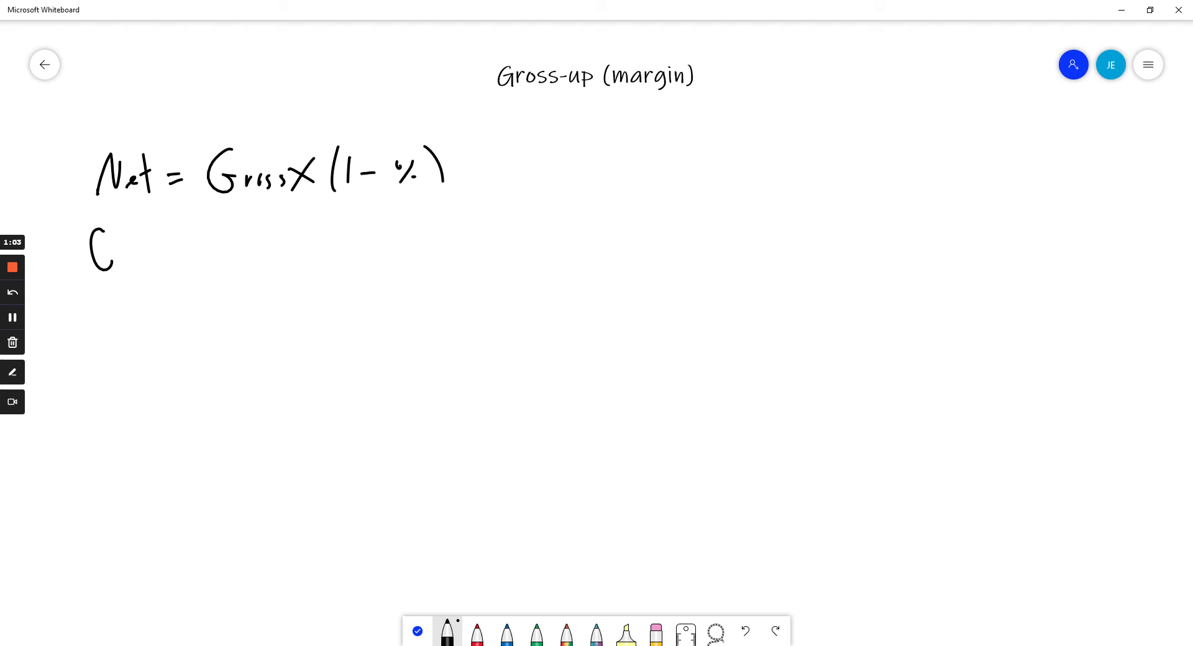
drag(99, 244, 180, 259)
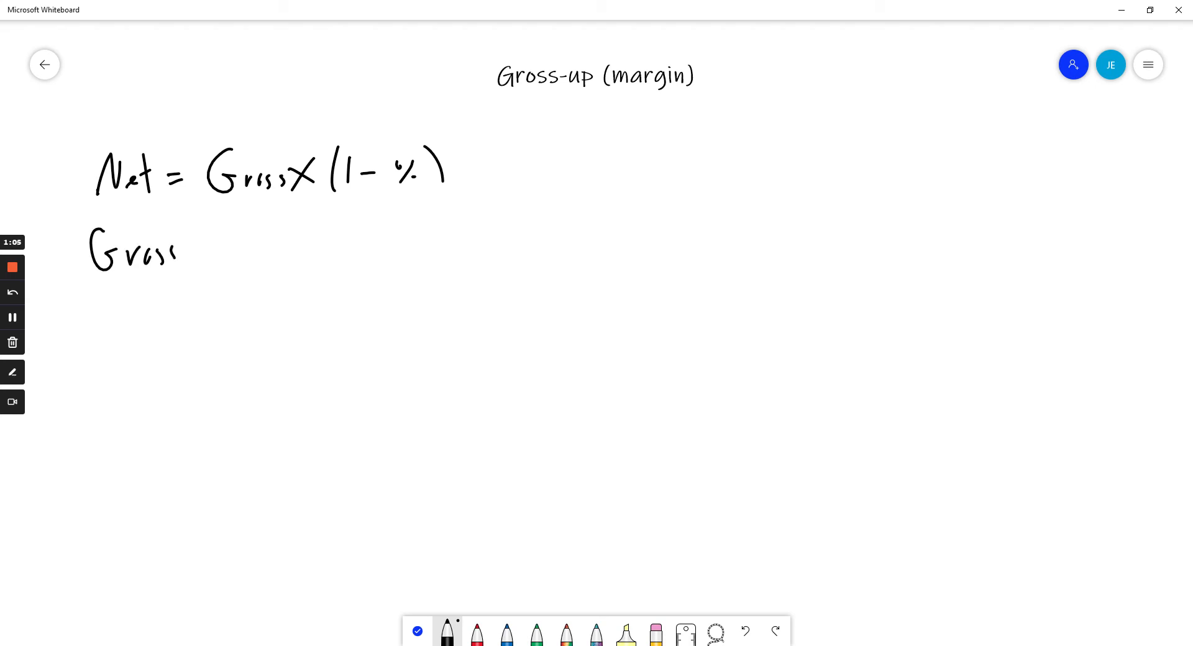
drag(186, 244, 203, 254)
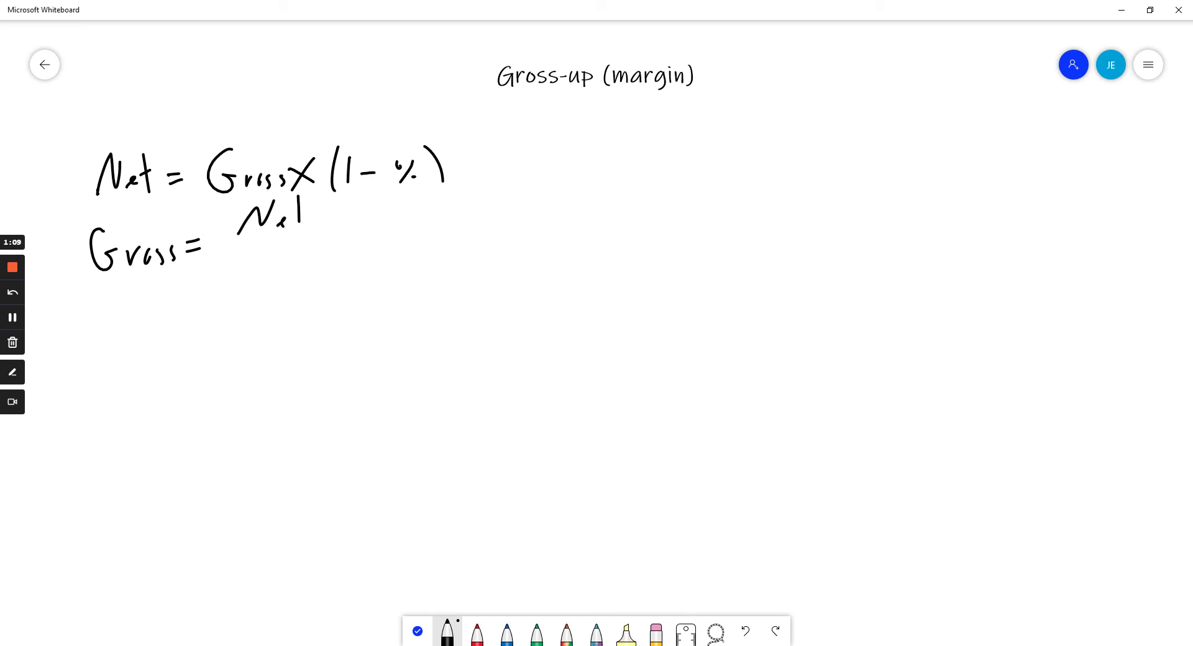
drag(228, 236, 319, 240)
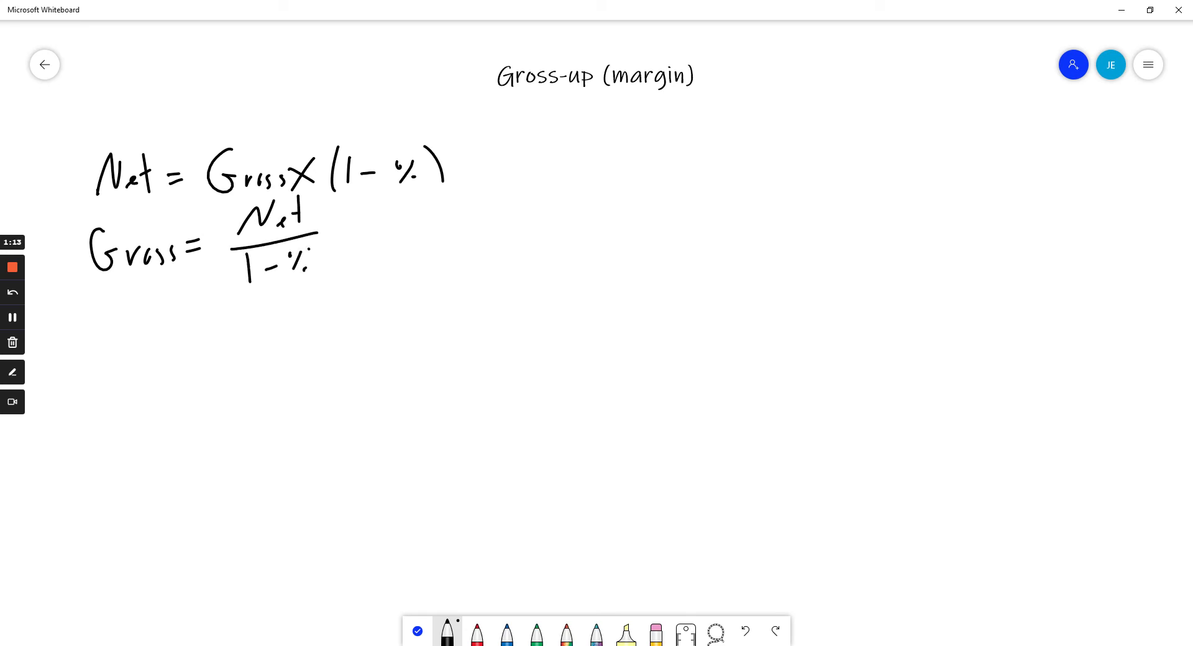
drag(243, 274, 315, 262)
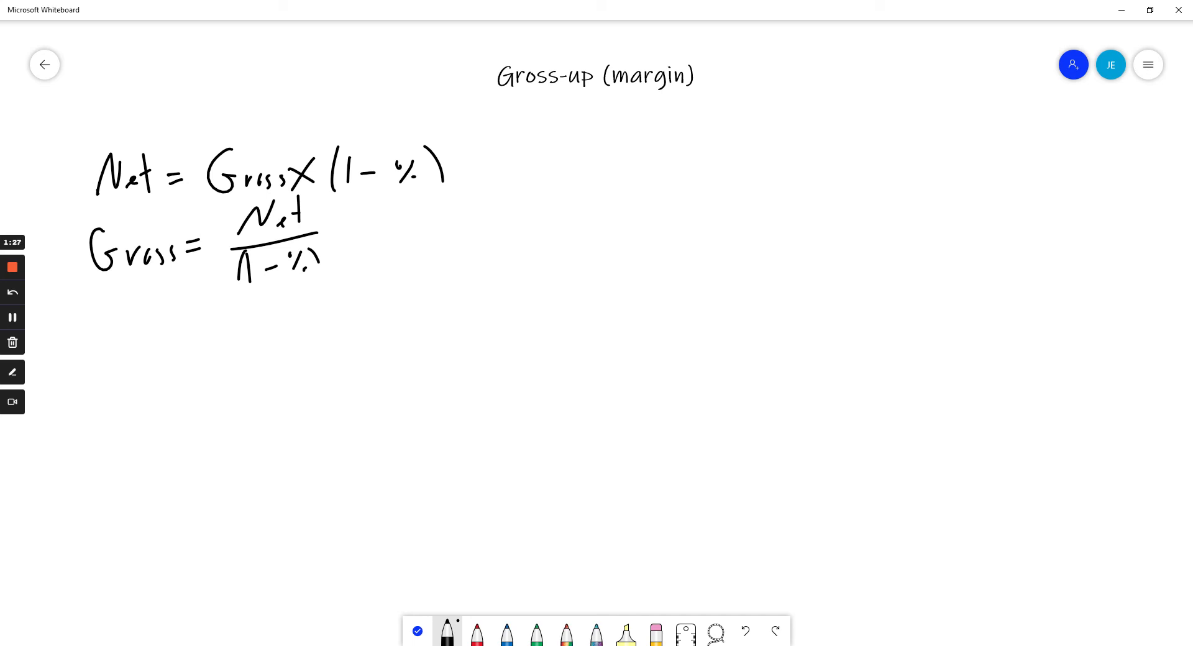
Write 'Bike $100' at the upper right and 'MTR 36%' beneath it.
drag(733, 160, 730, 203)
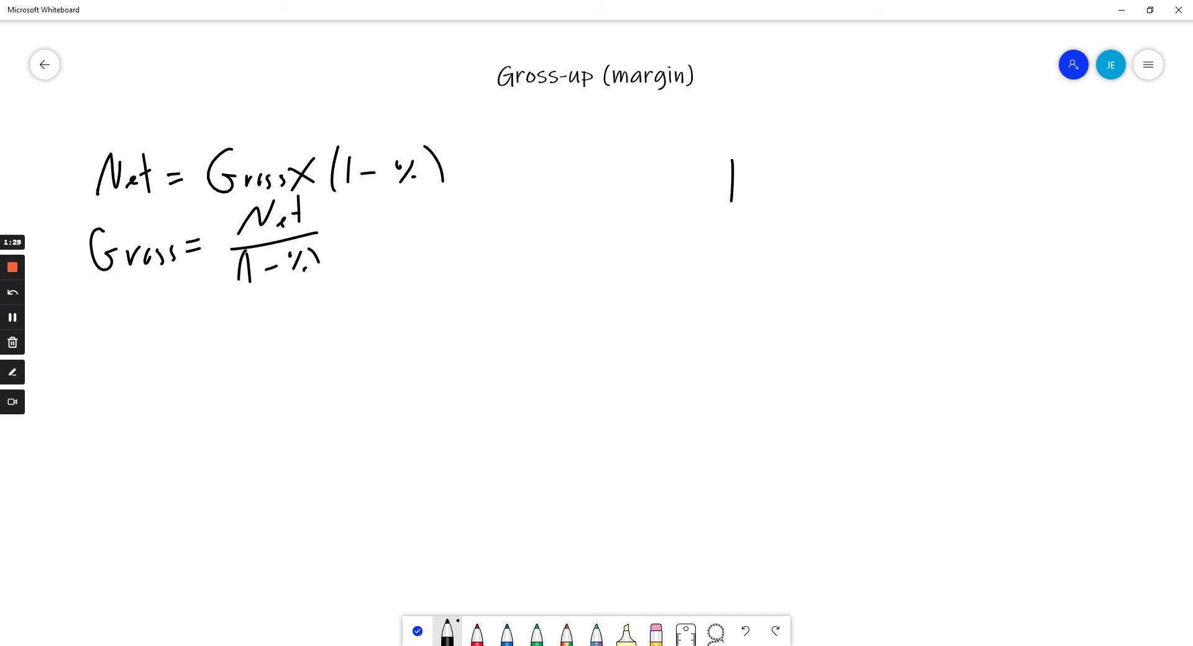
drag(731, 198, 769, 152)
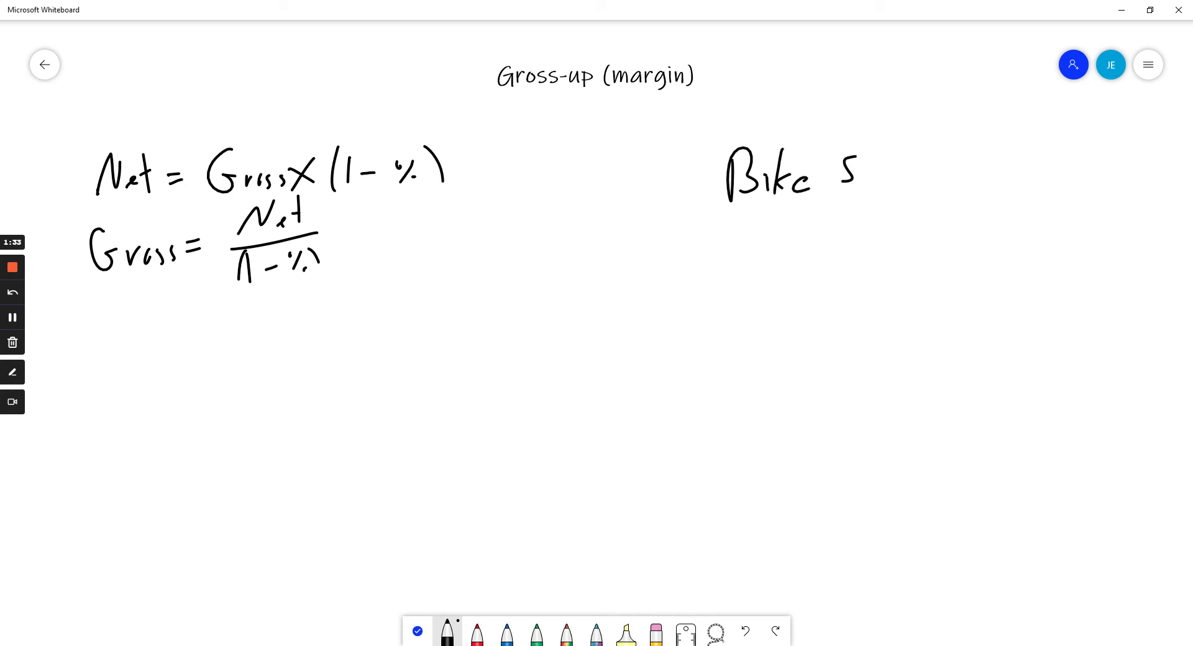
drag(844, 164, 901, 167)
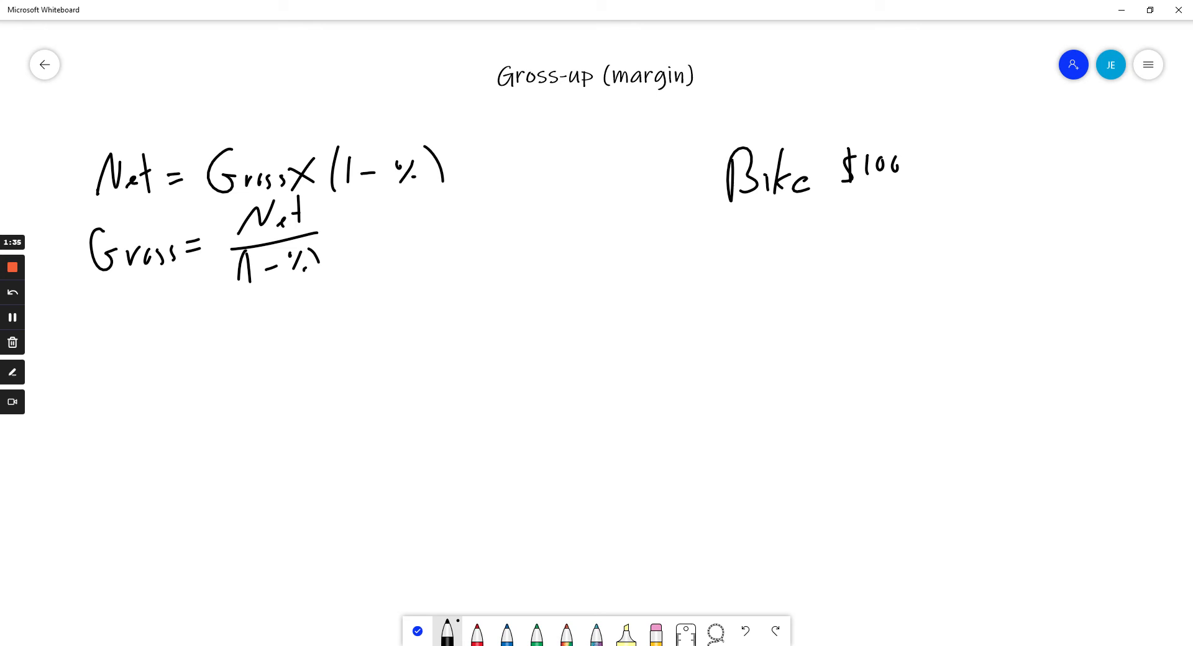
mouse_move(578, 332)
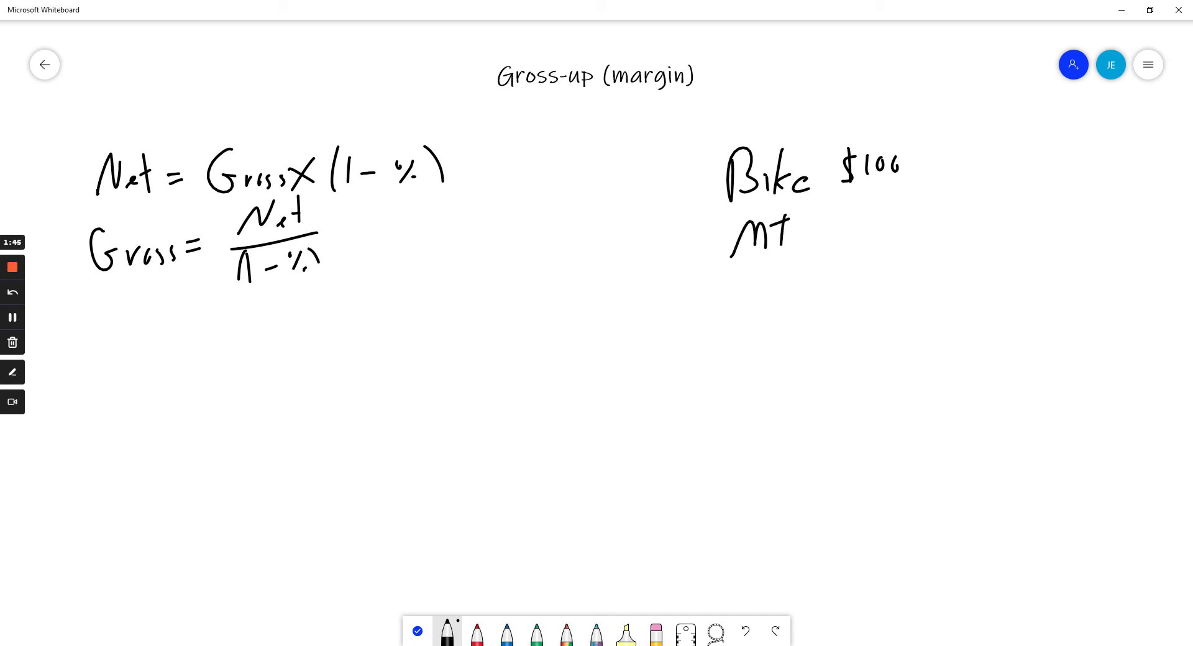
drag(768, 228, 897, 228)
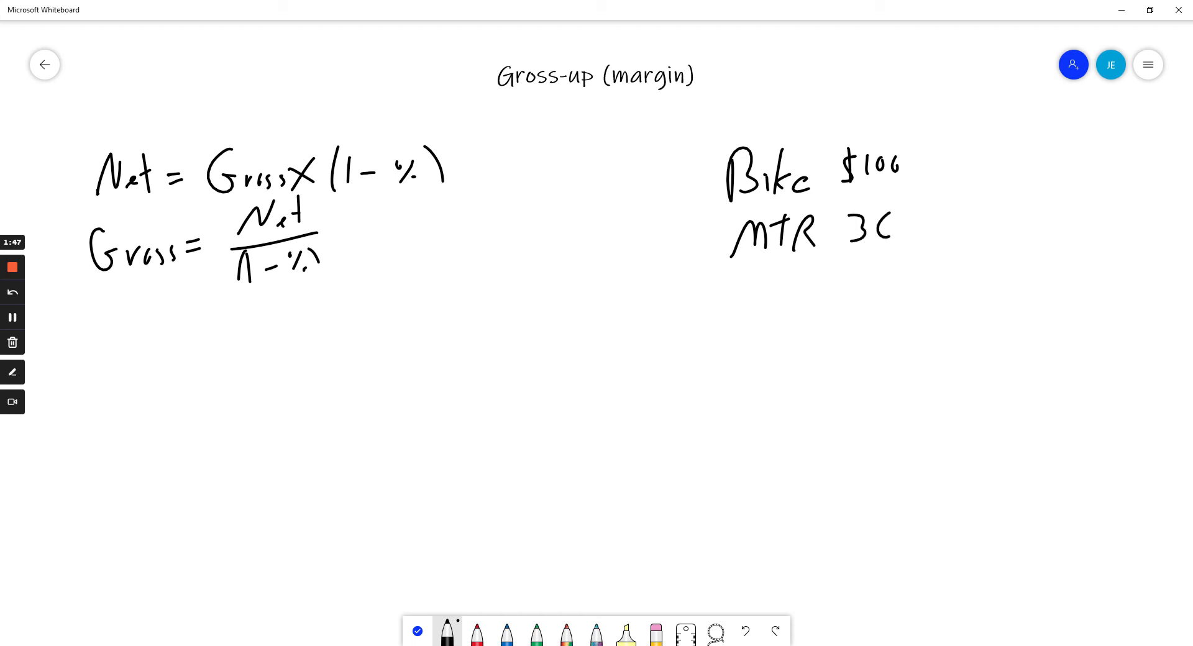
drag(874, 228, 932, 228)
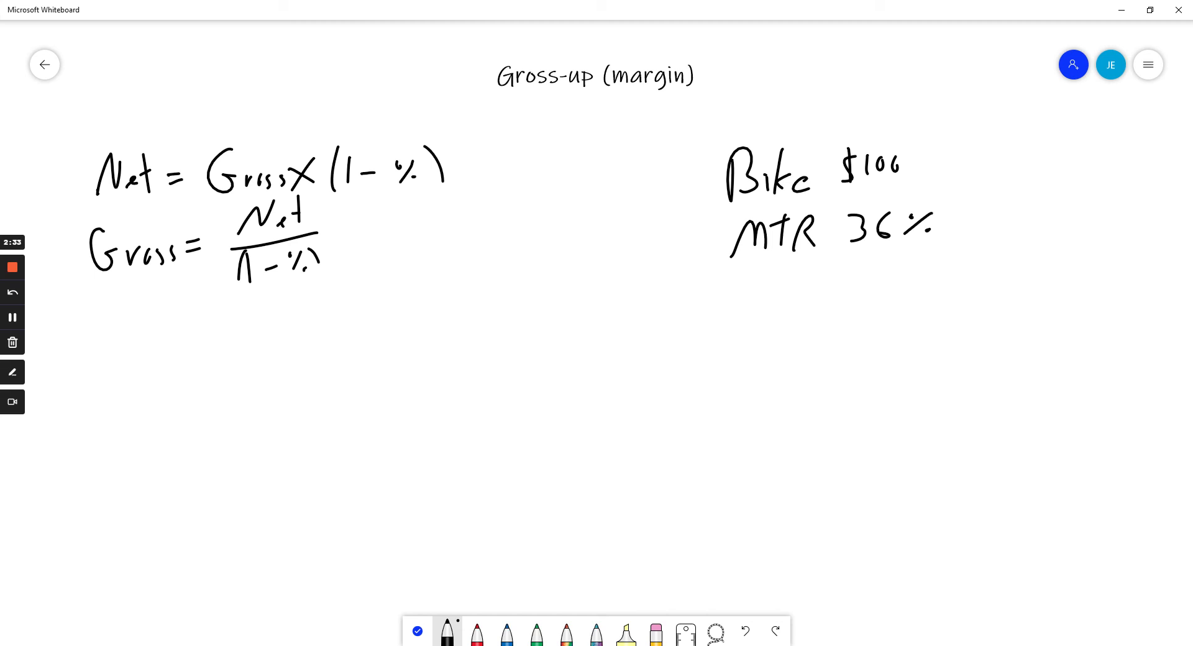
Write the fractions $100/(1 − %) = $100/(1 − .36) under the example.
drag(776, 294, 837, 293)
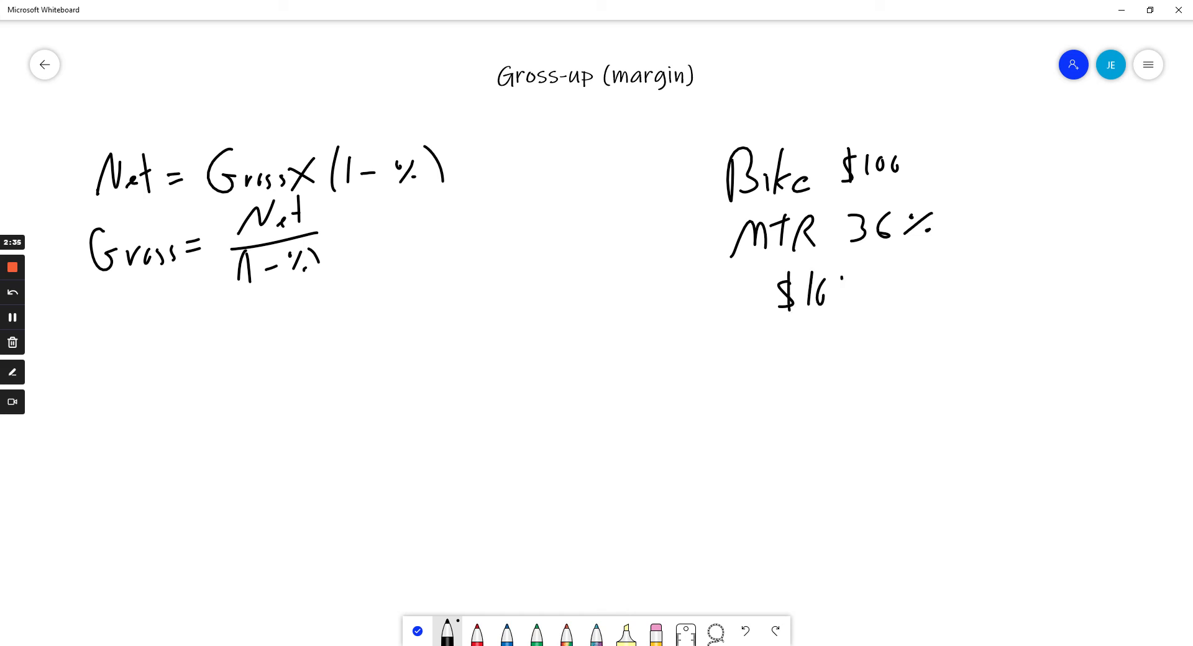
drag(829, 293, 882, 319)
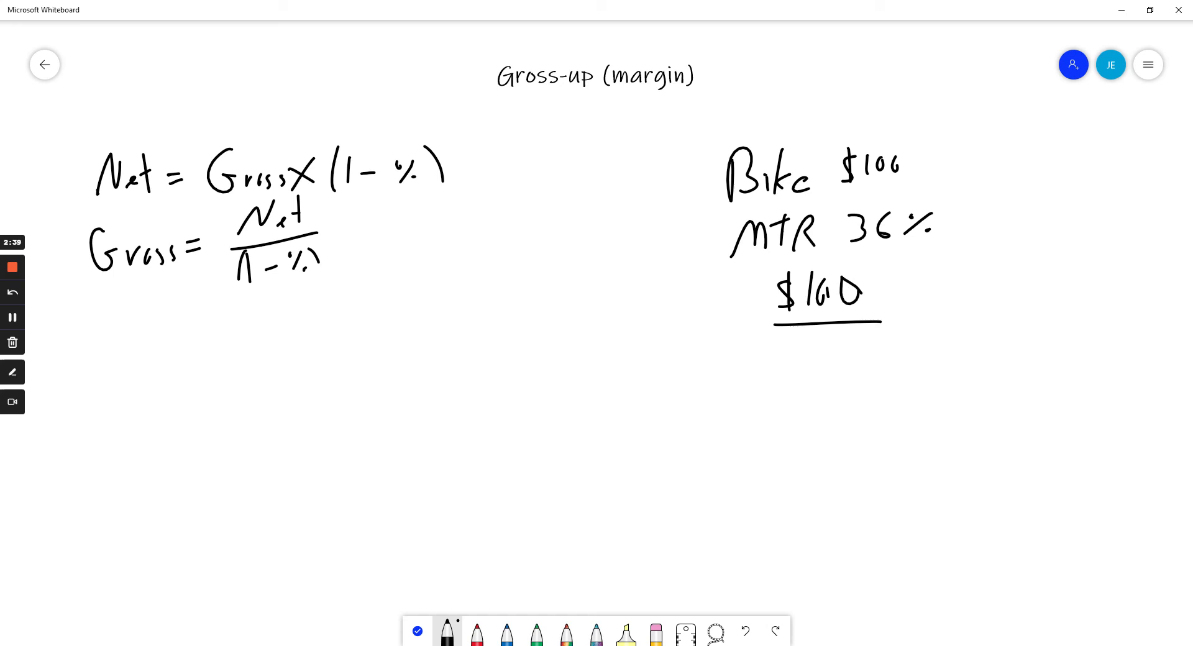
drag(795, 342, 874, 350)
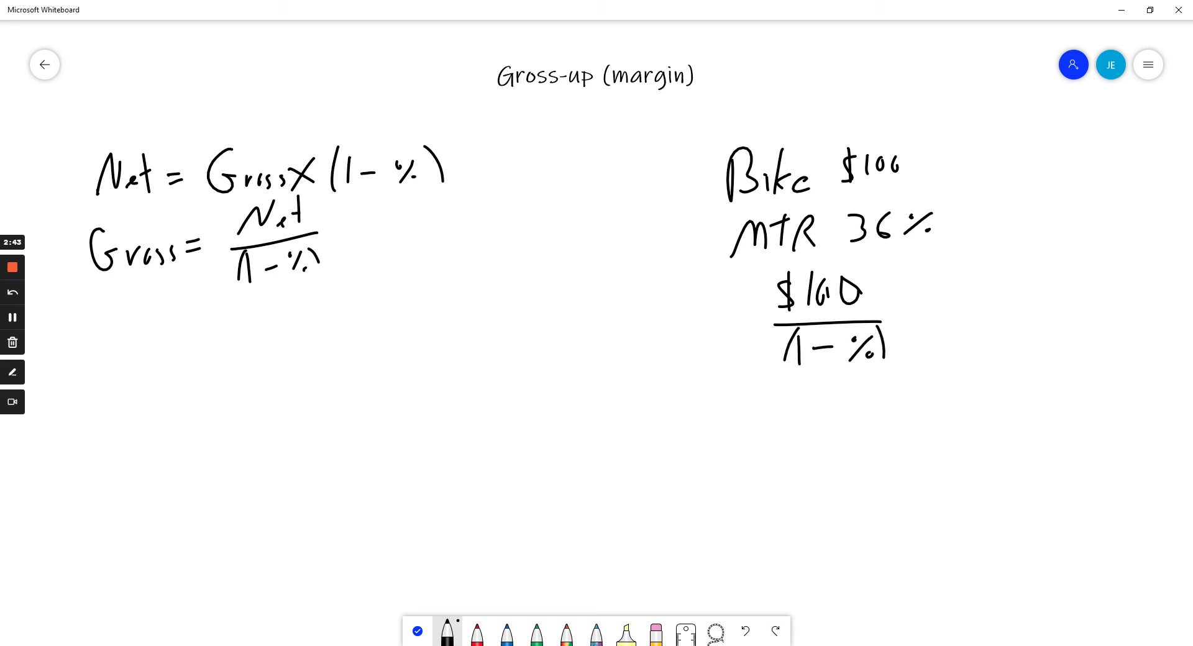
drag(897, 328, 947, 297)
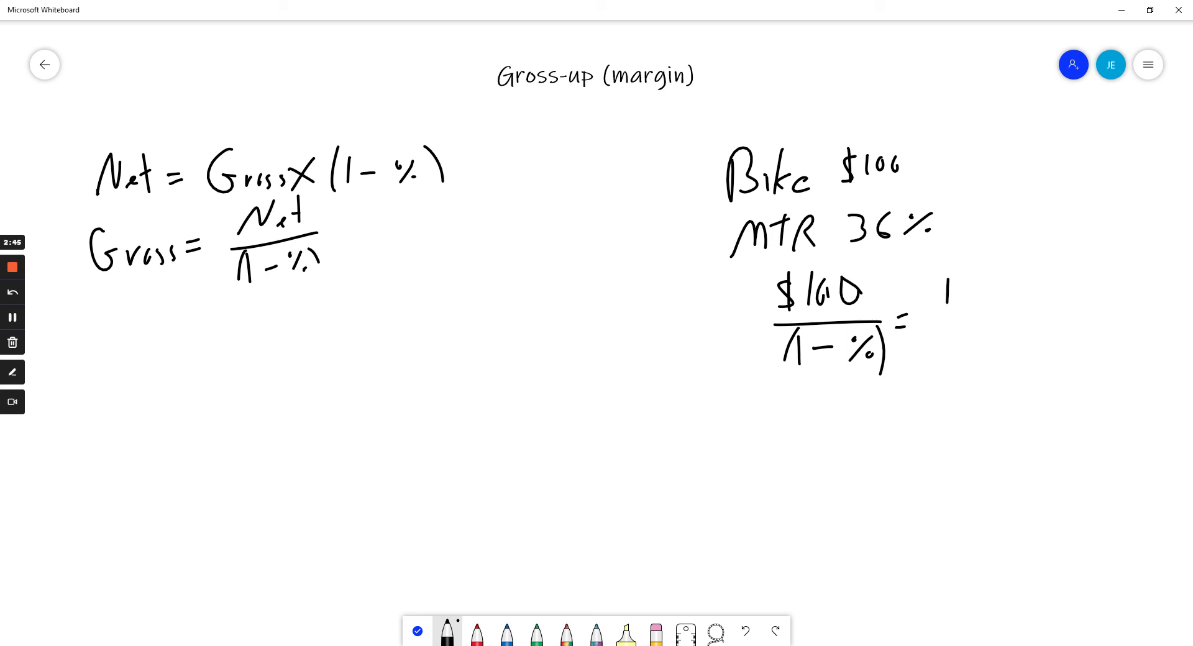
drag(931, 289, 981, 297)
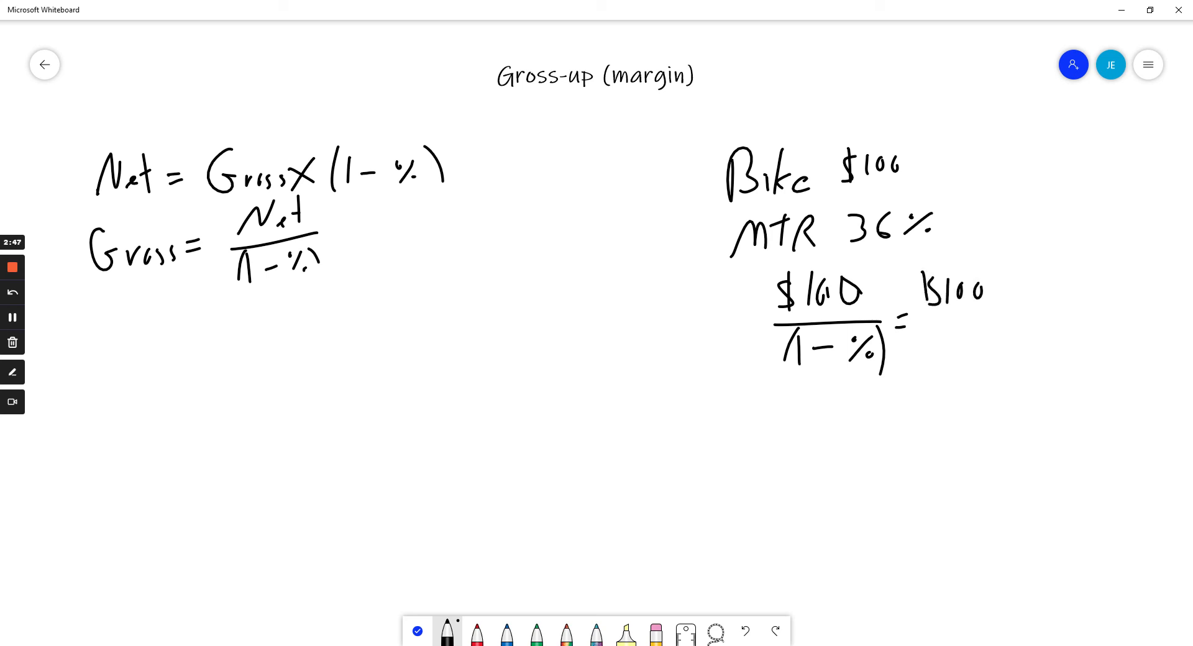
drag(912, 311, 1008, 308)
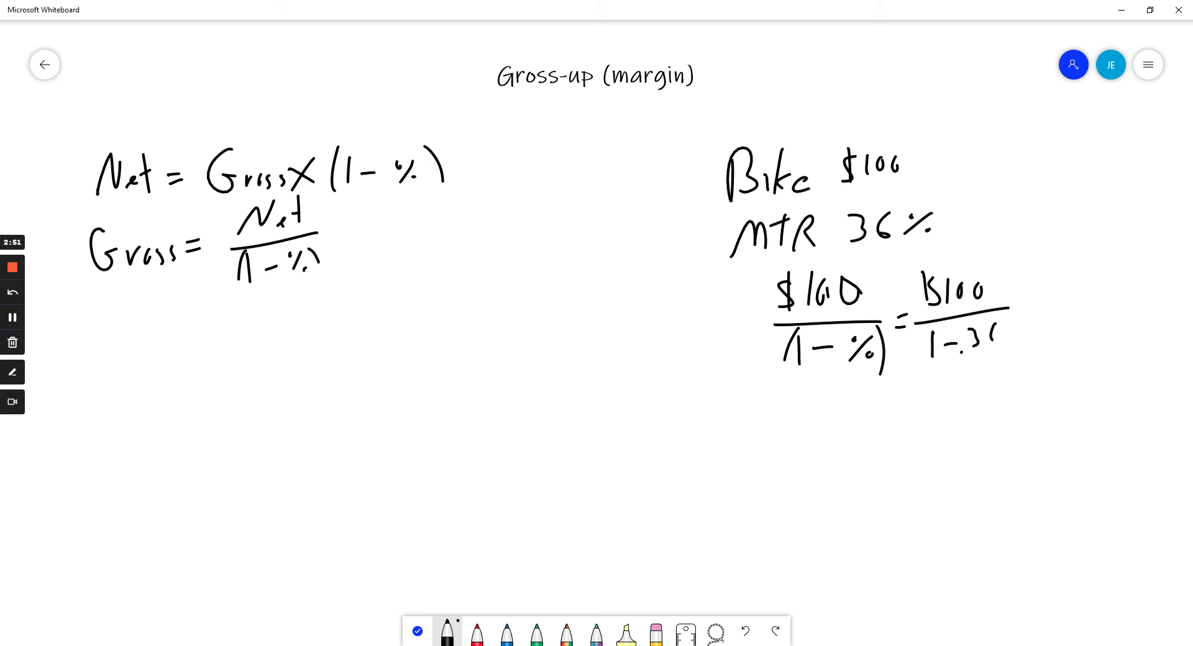
Continue with = $100/.64 and write the result = $156.25 below.
drag(988, 311, 1008, 350)
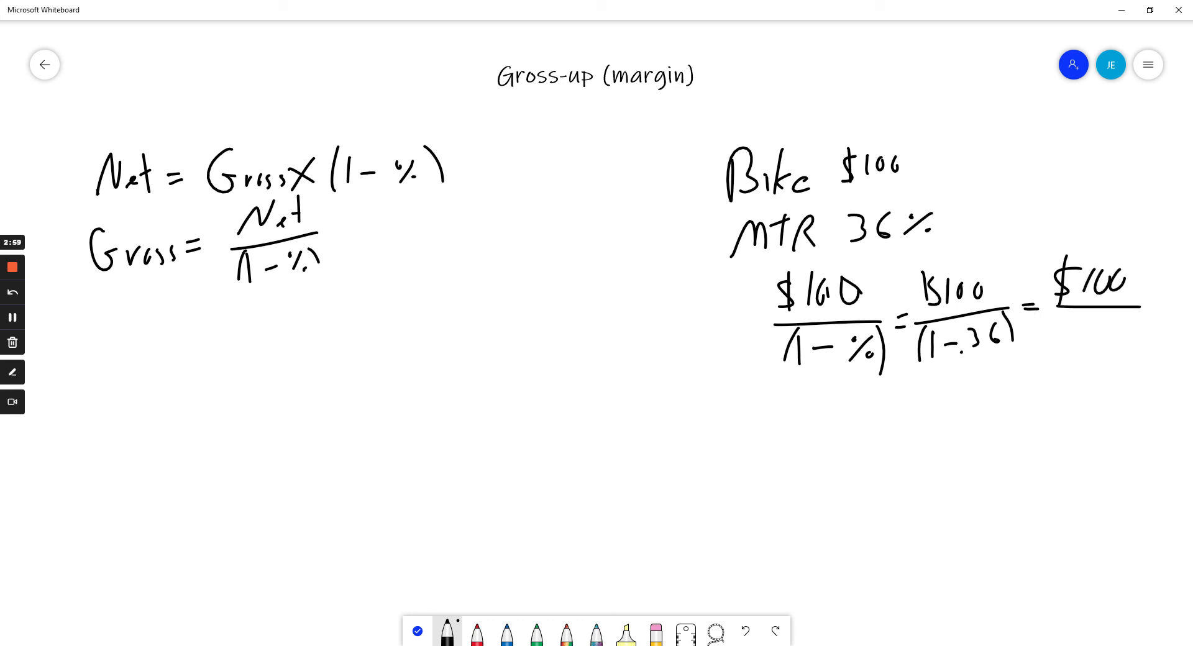
drag(1073, 334, 1103, 342)
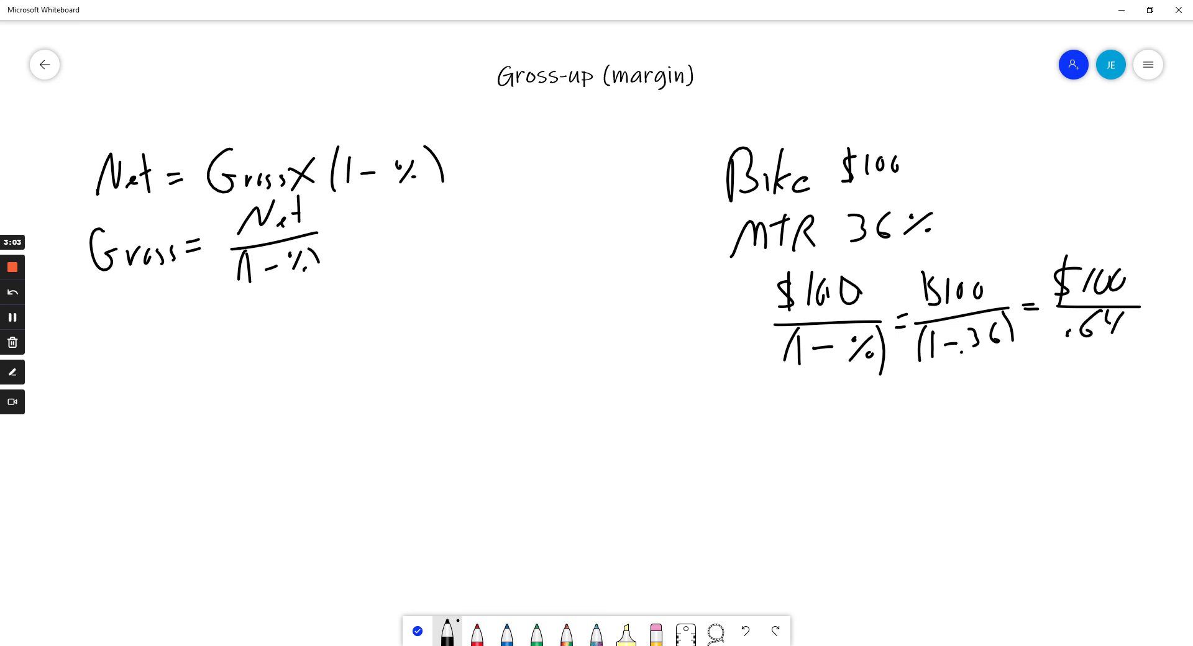
drag(833, 407, 856, 407)
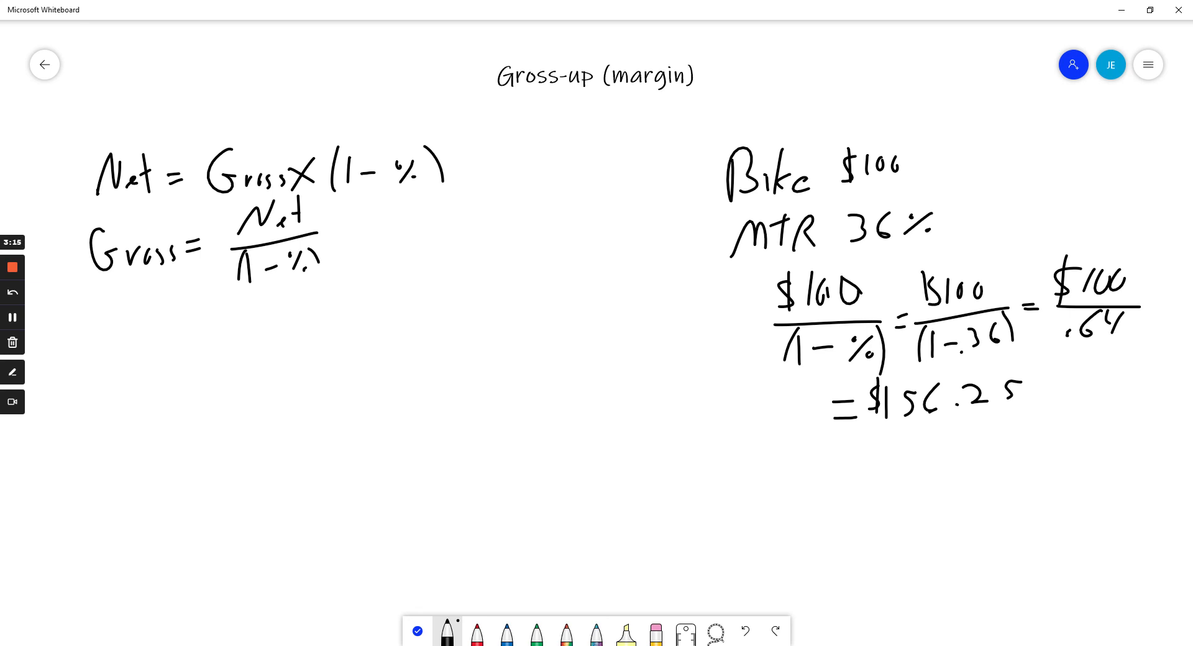
Switch to the red pen and circle the $100 bike price.
click(476, 632)
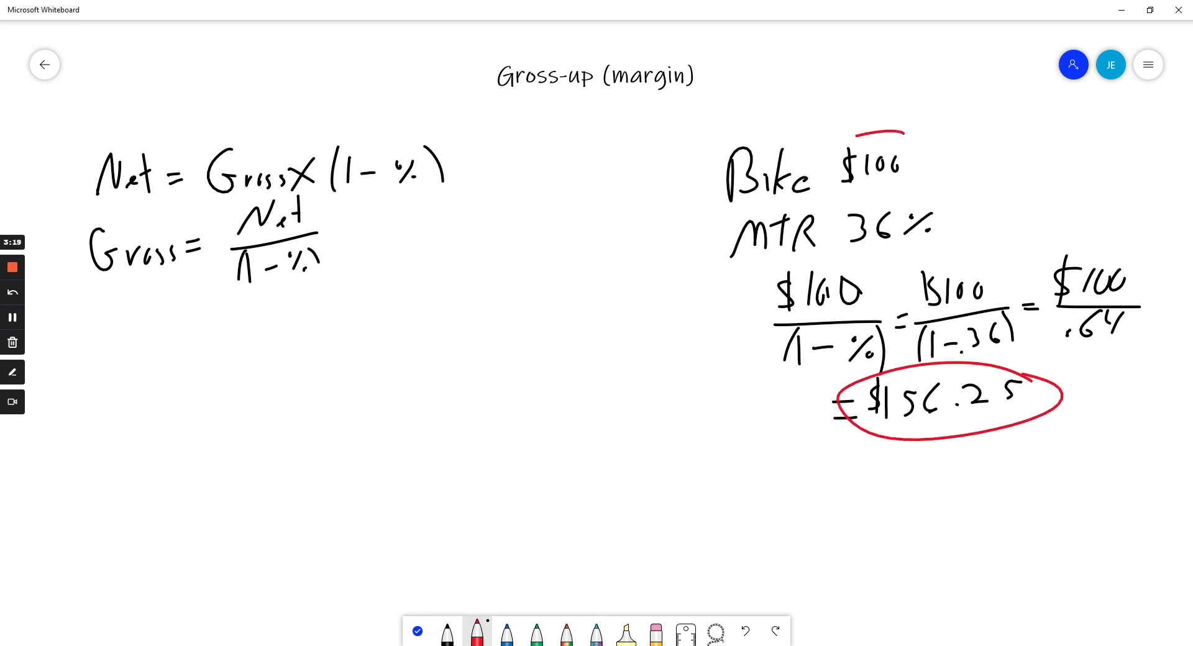
drag(837, 137, 928, 190)
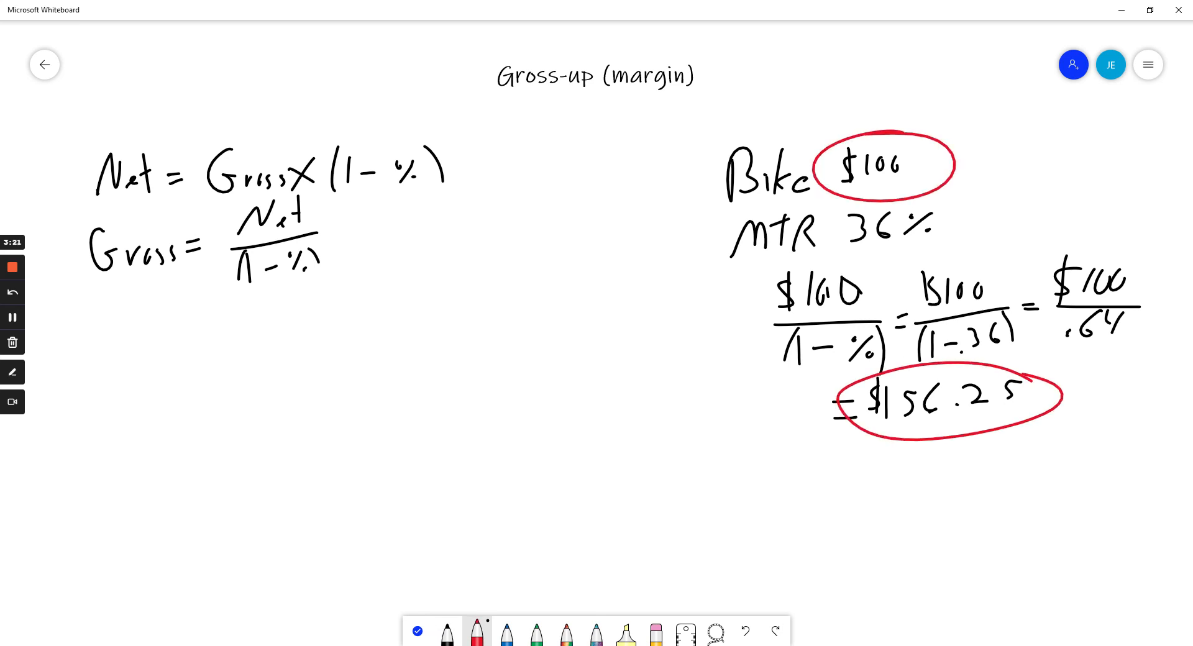